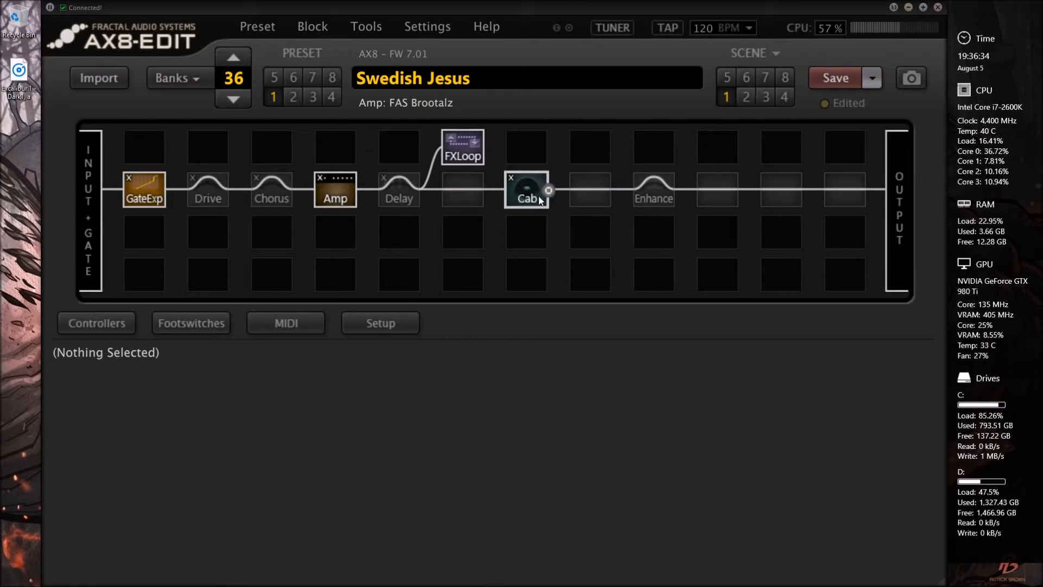
- Show the Cab block's parameters with the factory 4x12 Recto cab loaded
left_click(526, 189)
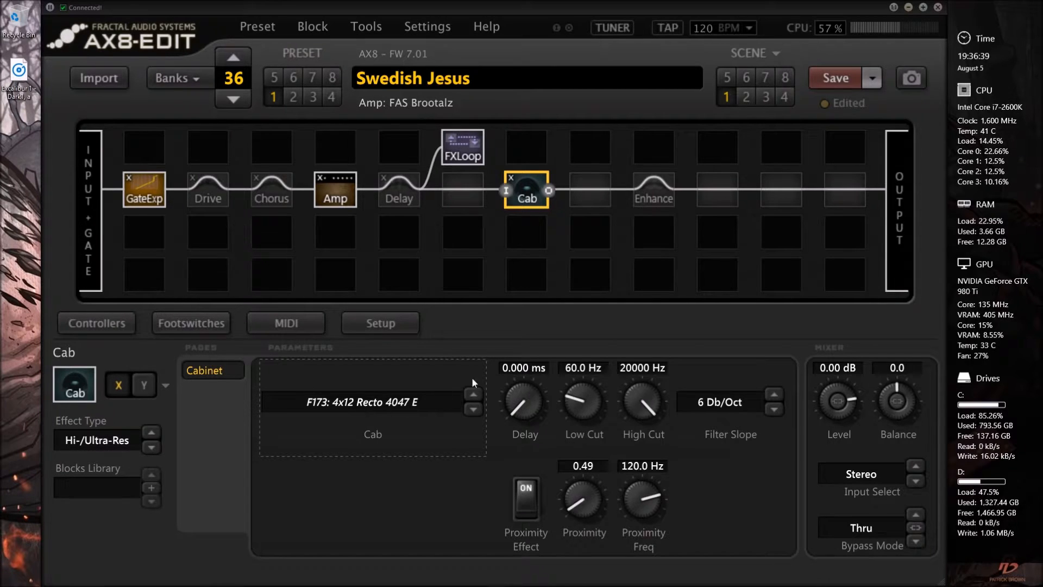
mouse_move(475, 356)
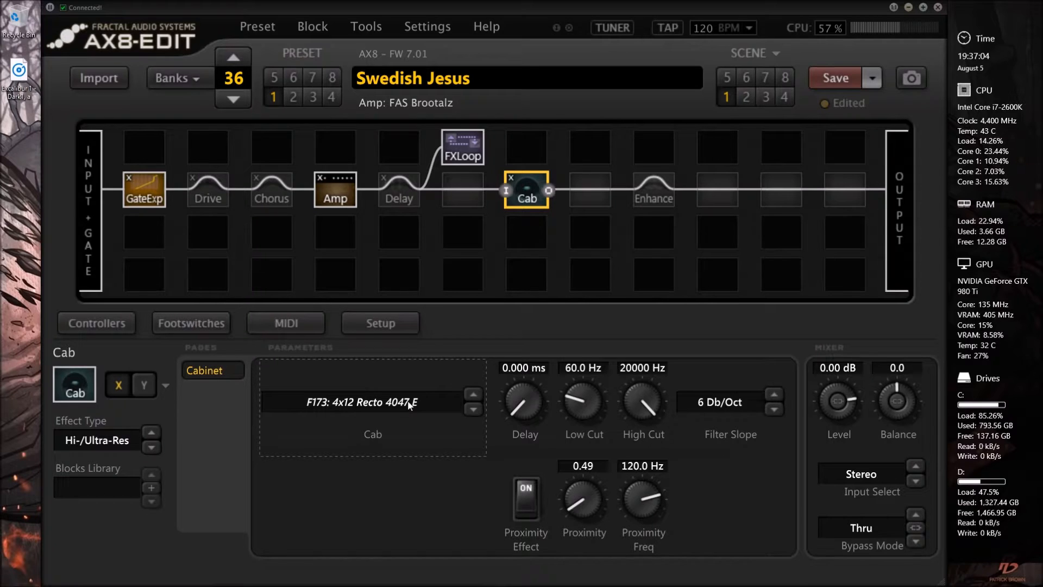
- Browse the cabinet picker's Factory and User IR lists
left_click(372, 402)
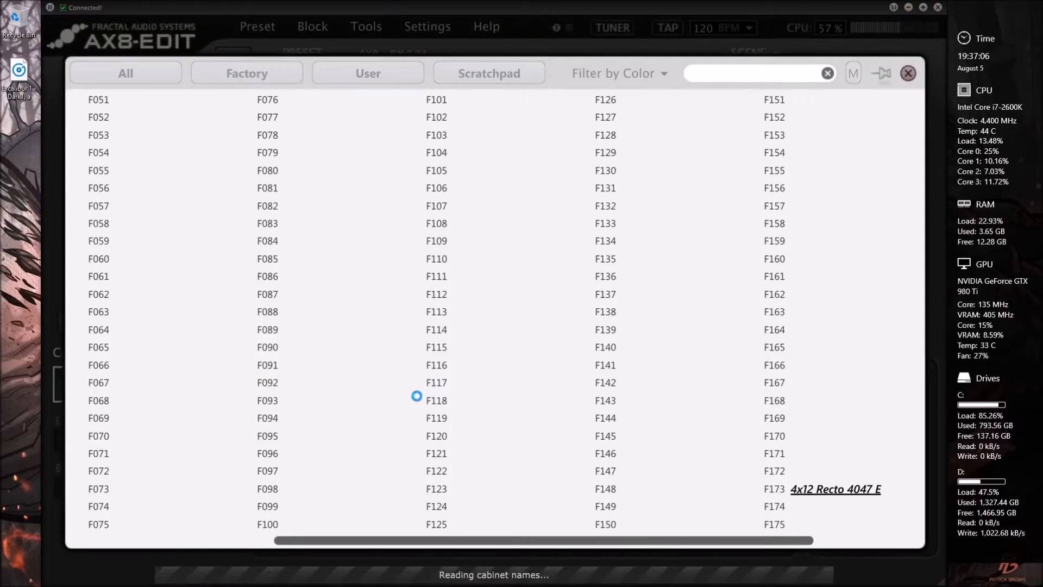
left_click(246, 73)
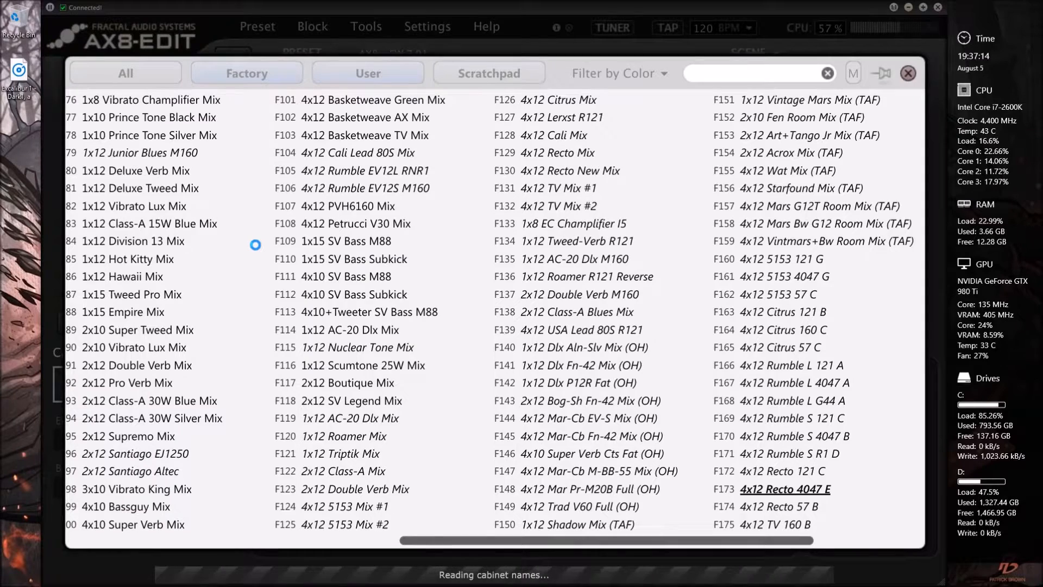
left_click(368, 73)
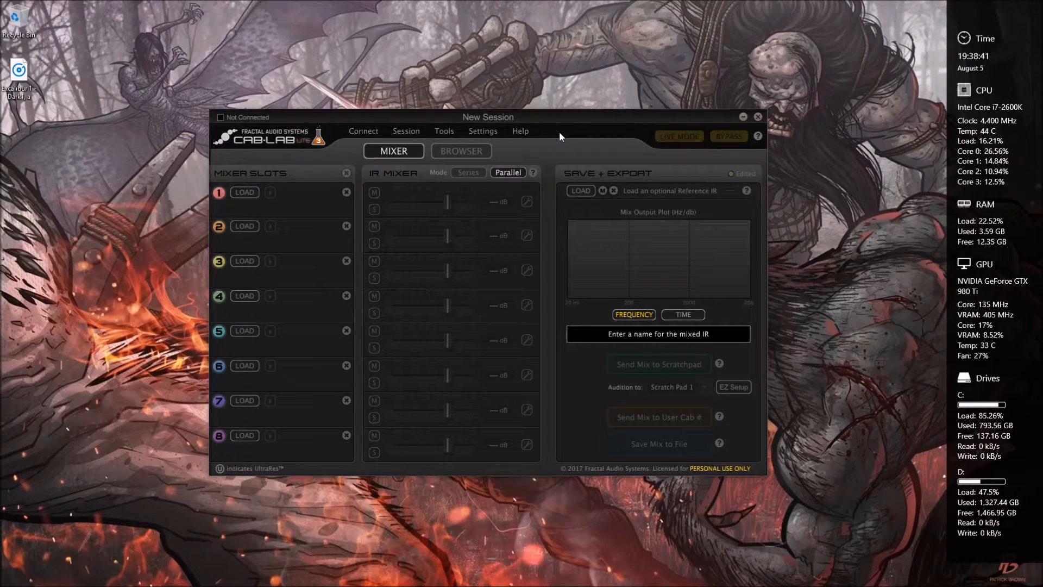
mouse_move(286, 120)
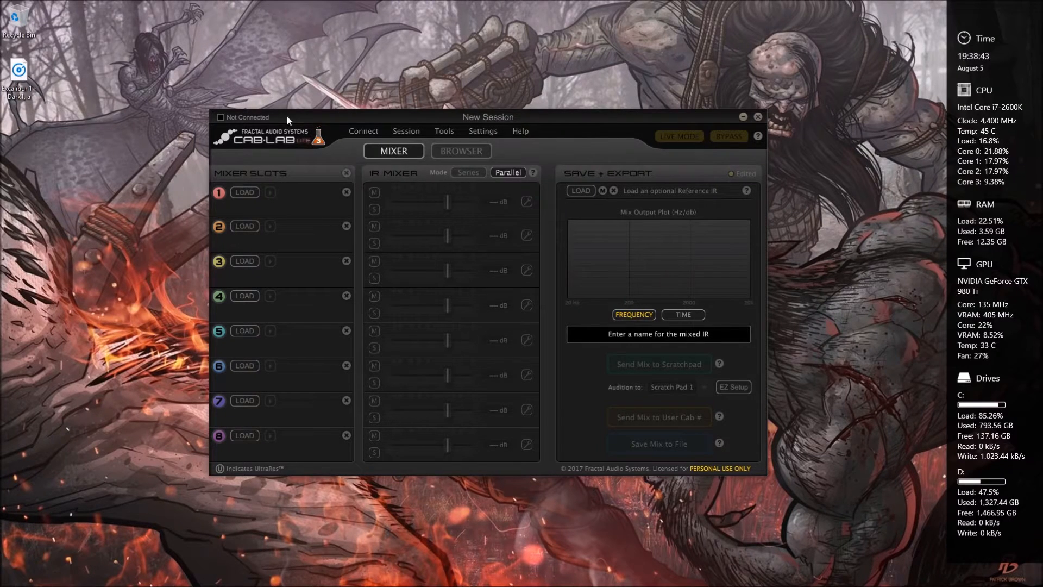
mouse_move(601, 124)
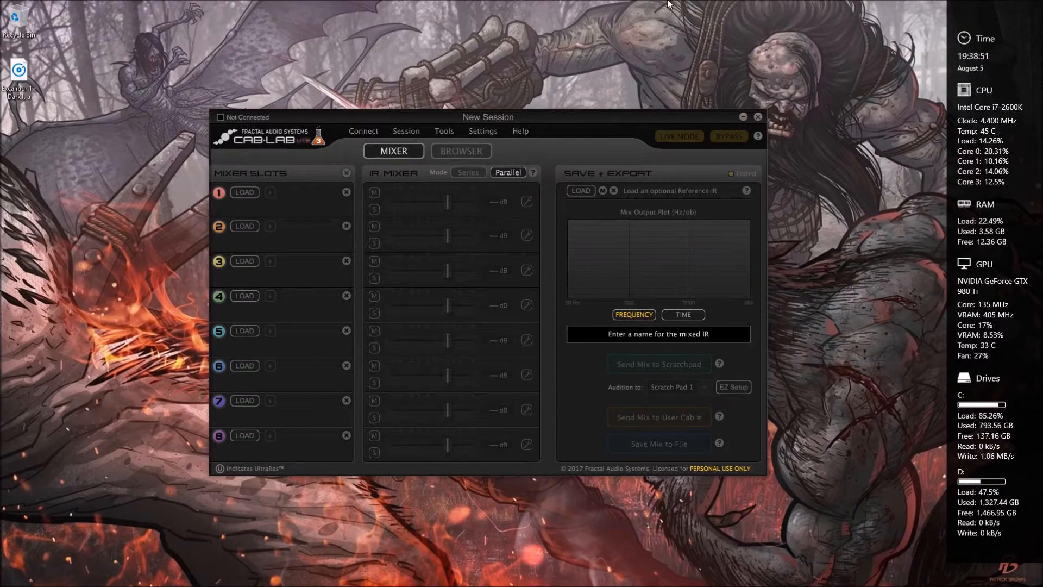
mouse_move(443, 254)
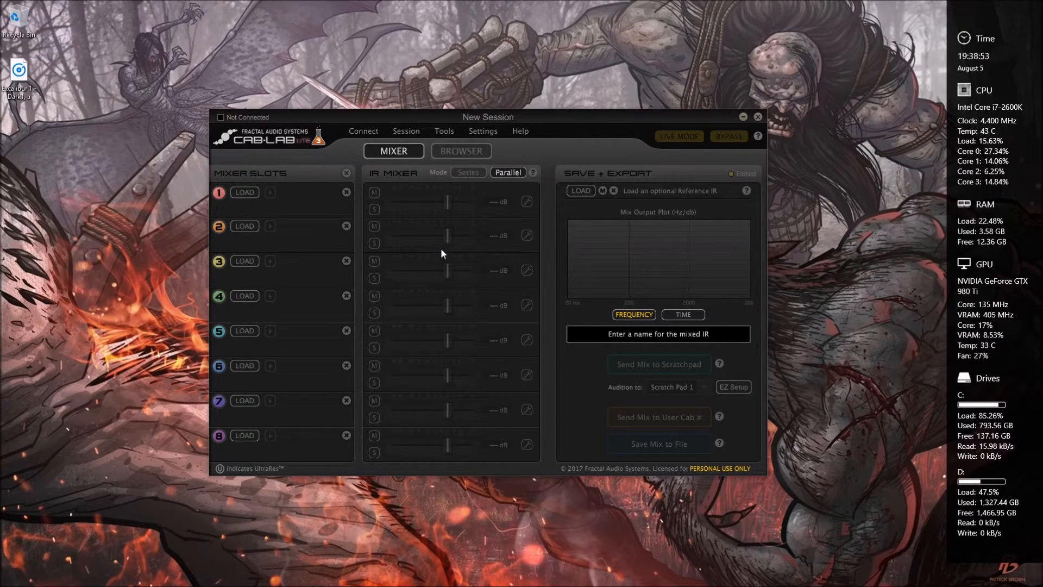
mouse_move(555, 292)
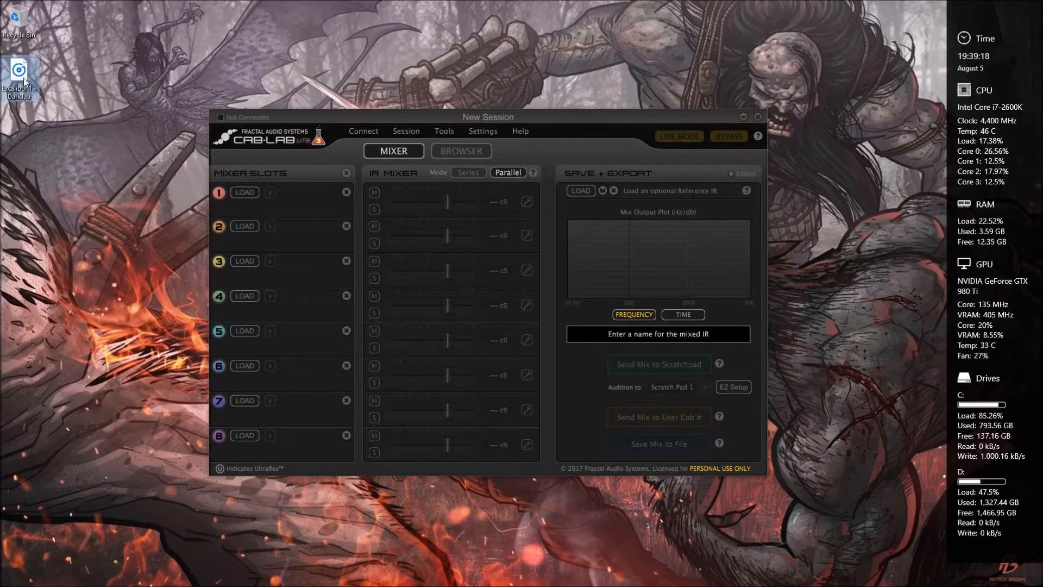
mouse_move(96, 134)
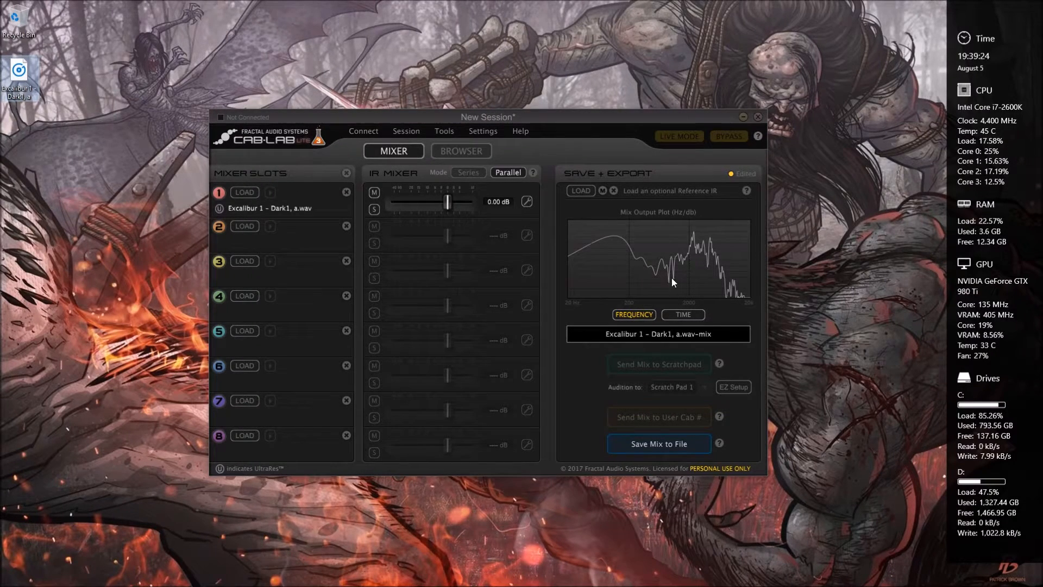
mouse_move(630, 253)
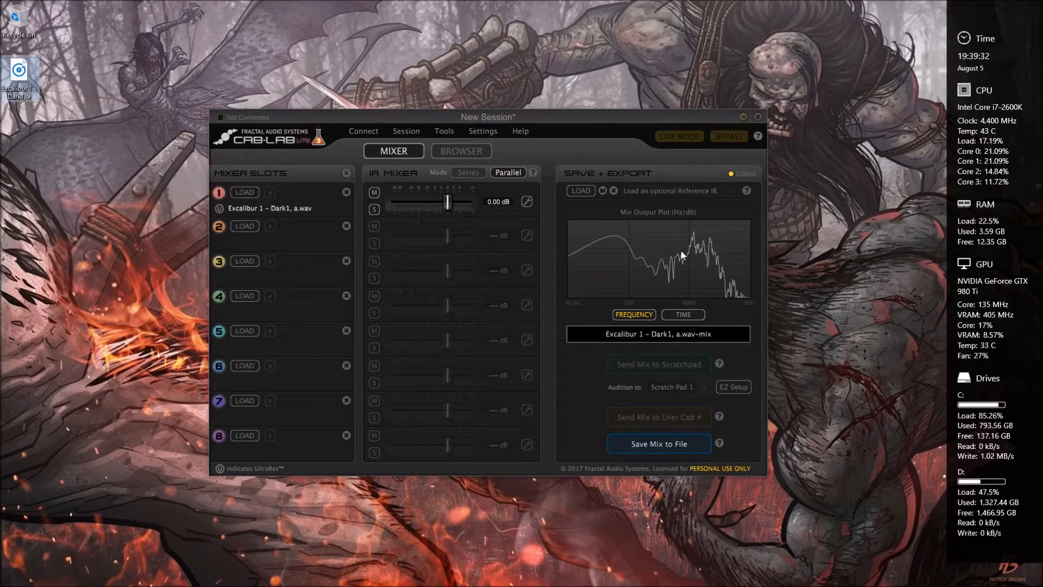
mouse_move(700, 371)
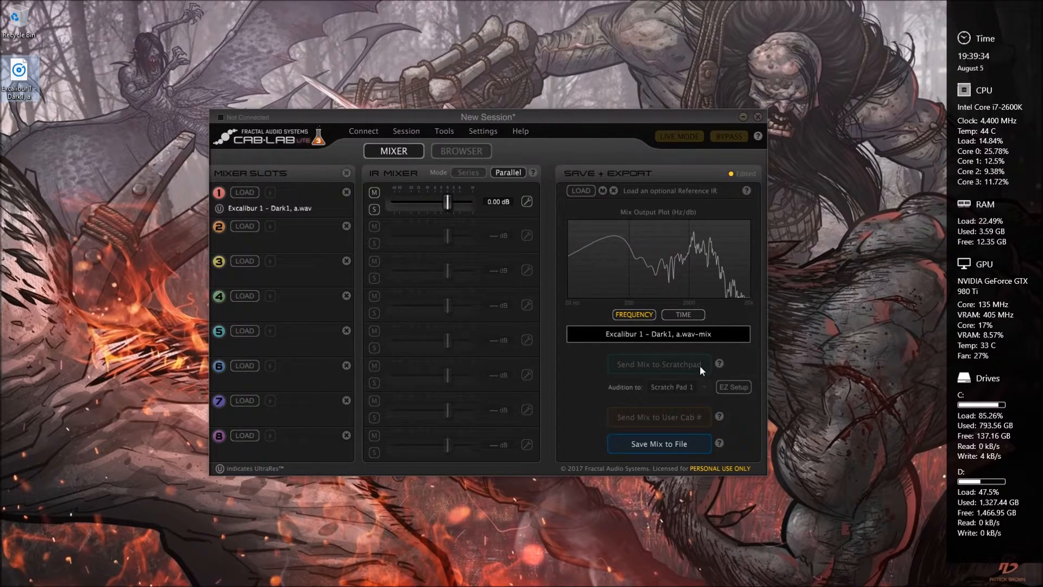
- Rename the mixed IR in slot 1 to 'Excalibur 1 - Dark1a'
left_click(658, 334)
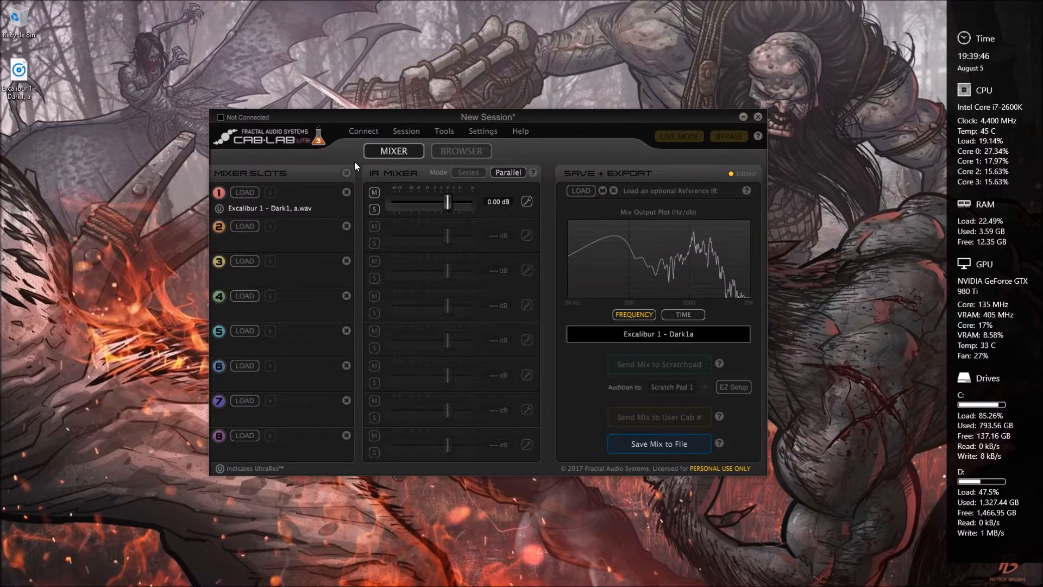
- Connect Cab-Lab to the AX8 and send the mix to a user cab slot
left_click(363, 131)
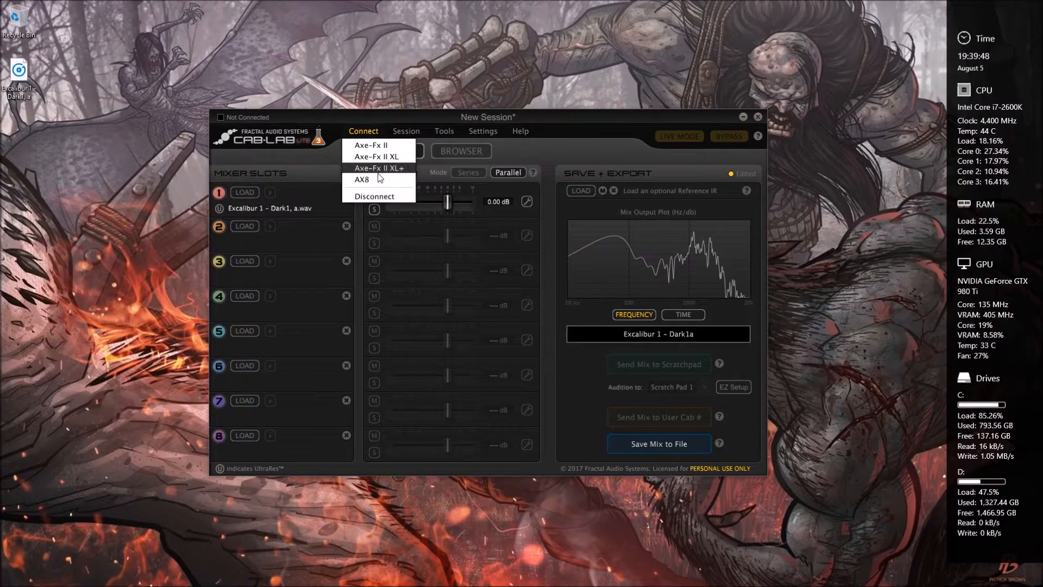
left_click(378, 167)
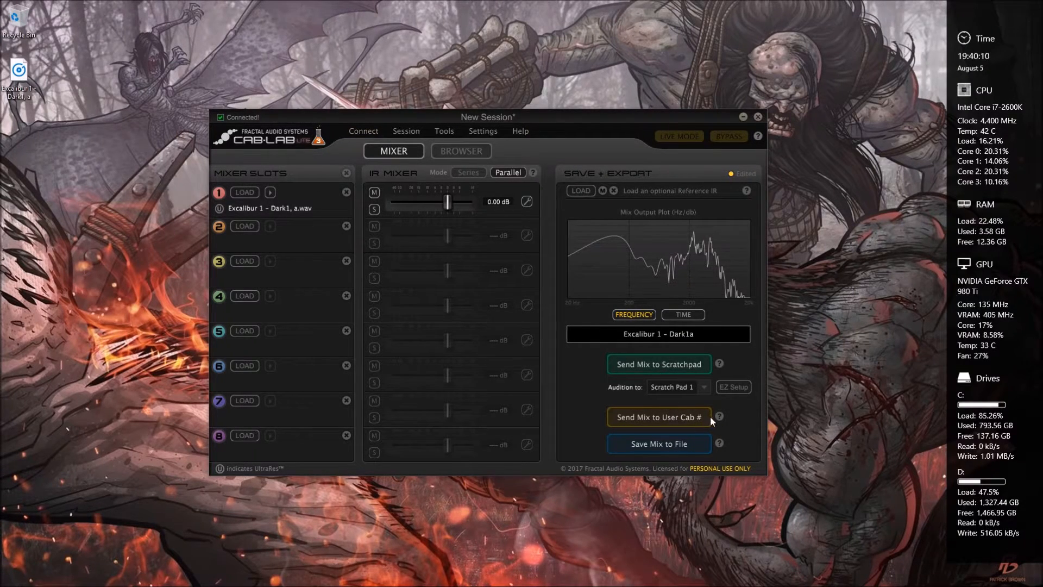
left_click(659, 417)
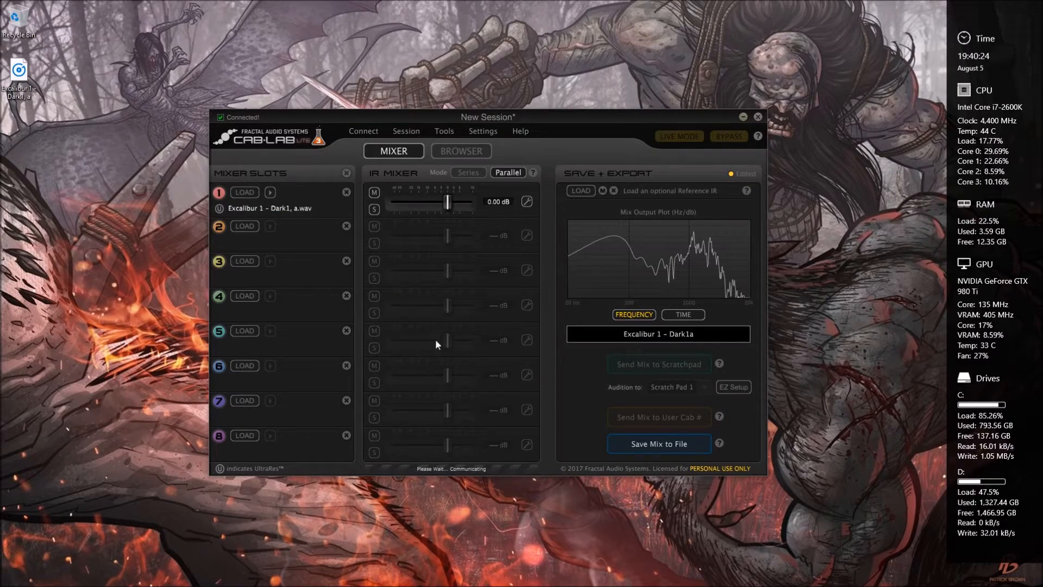
left_click(658, 364)
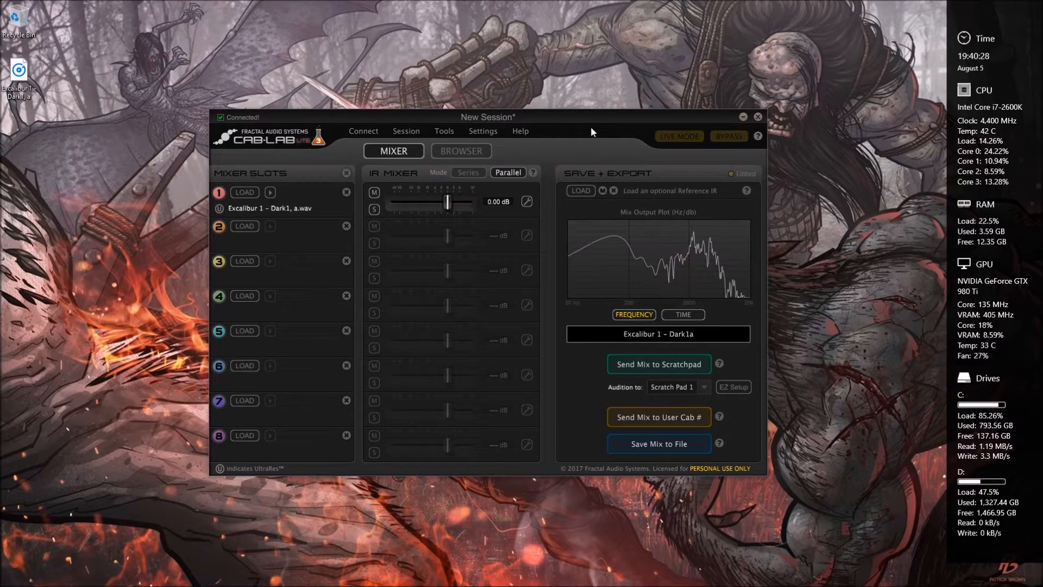
mouse_move(758, 125)
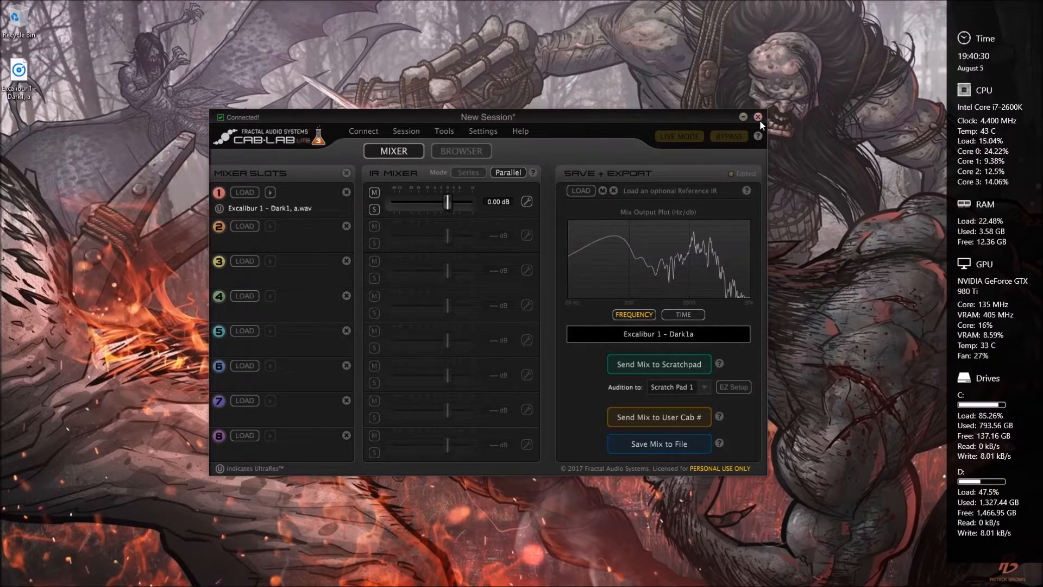
- Close Cab-Lab and load the Excalibur 1 - Dark1a user cab from the User list
left_click(757, 117)
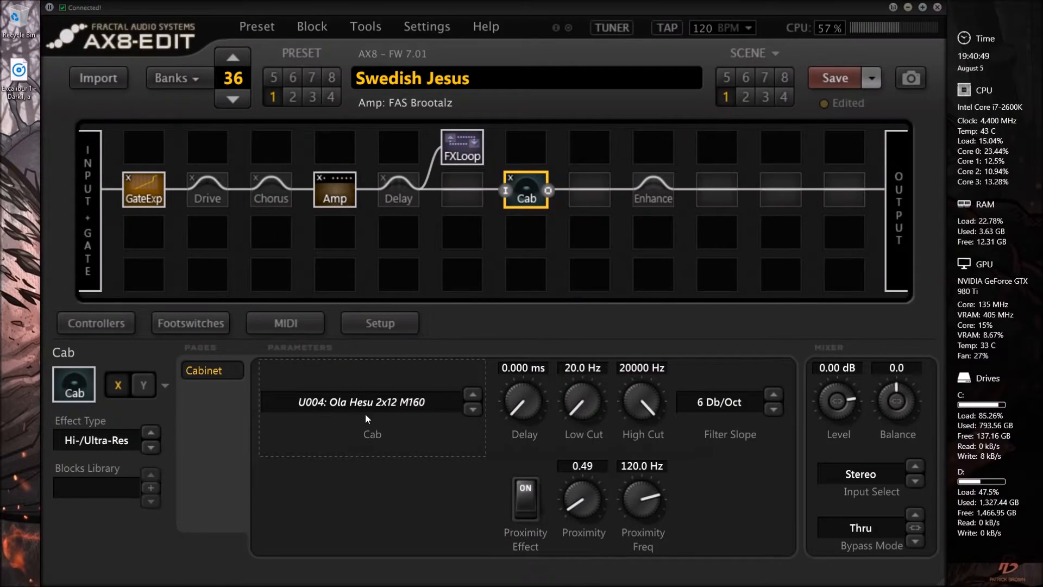
left_click(371, 401)
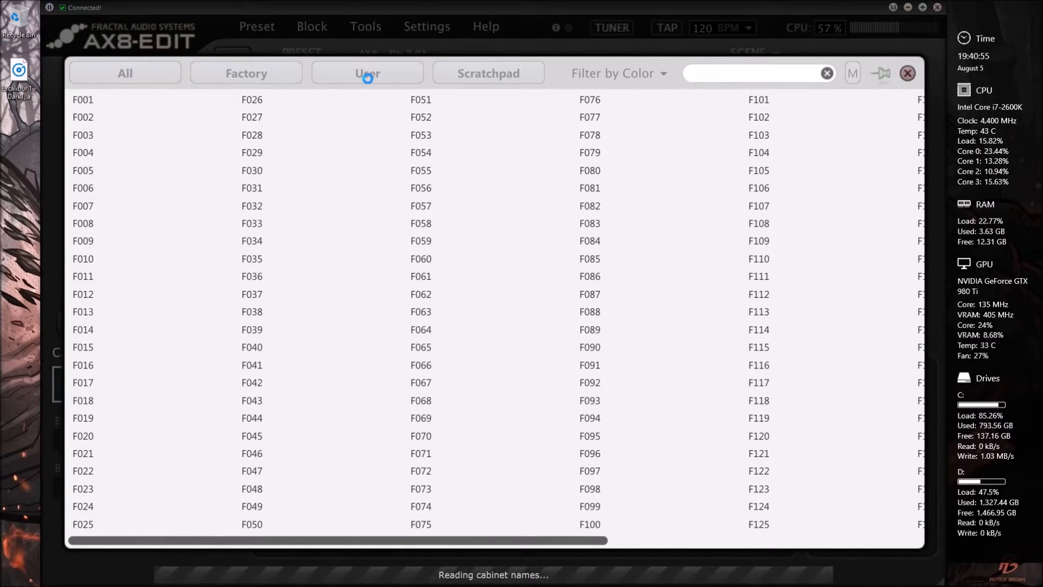
left_click(366, 72)
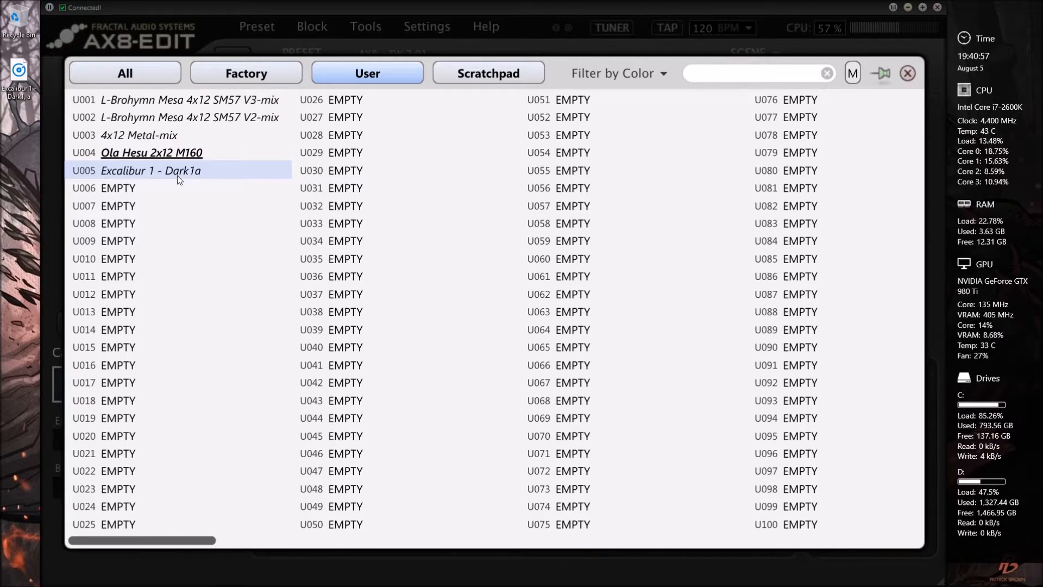
left_click(151, 152)
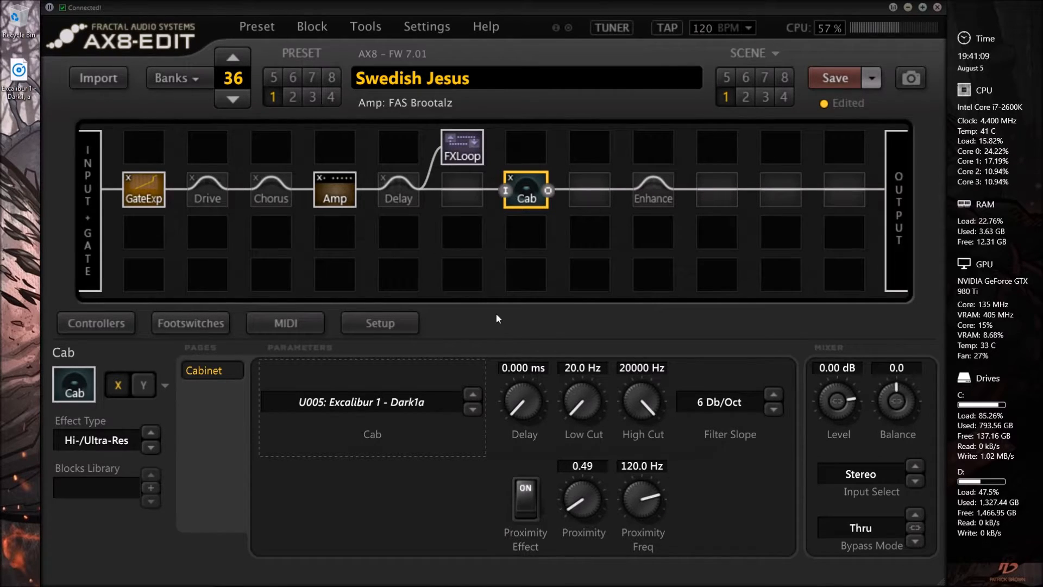
mouse_move(536, 324)
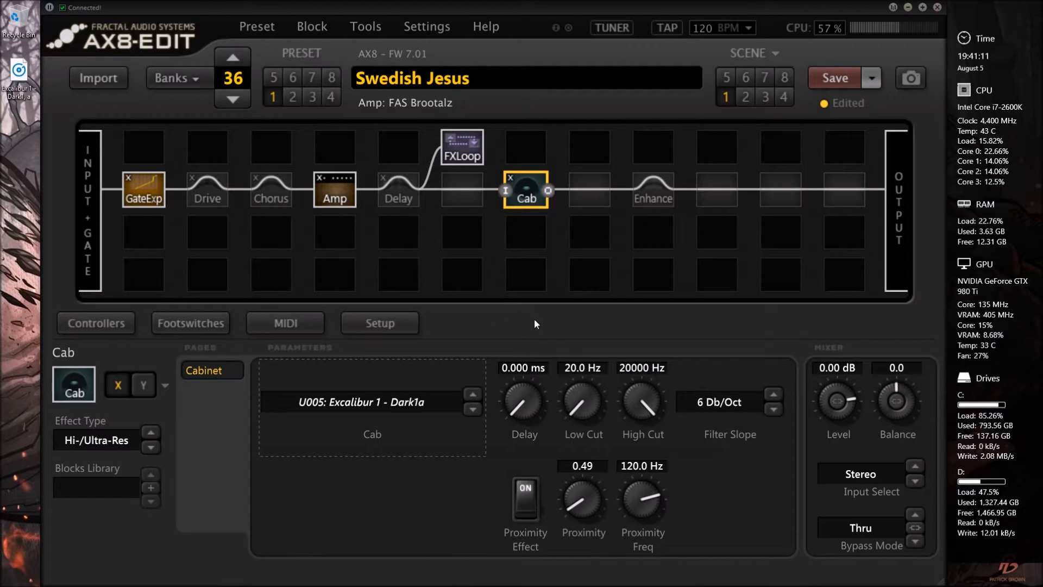
- Step through neighbouring user IRs such as Ola Hesu 2x12 M160, returning to Excalibur 1 - Dark1a at U005
left_click(472, 394)
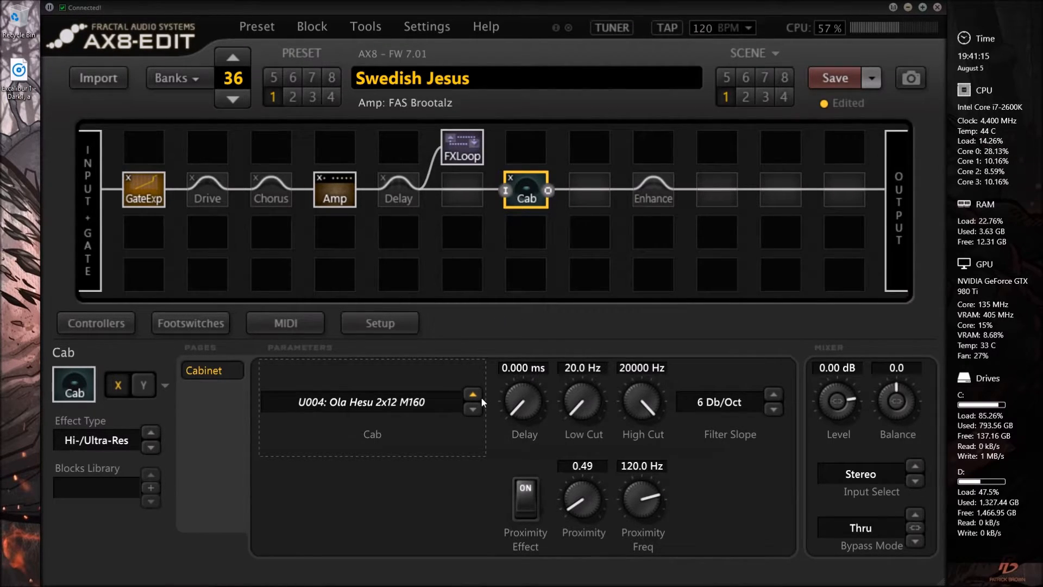
left_click(472, 410)
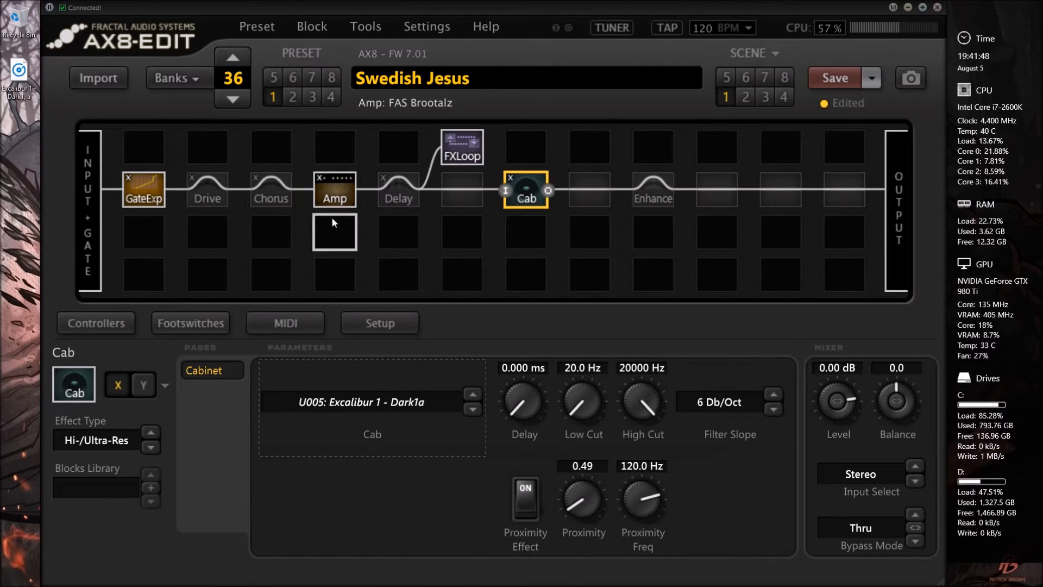
left_click(334, 189)
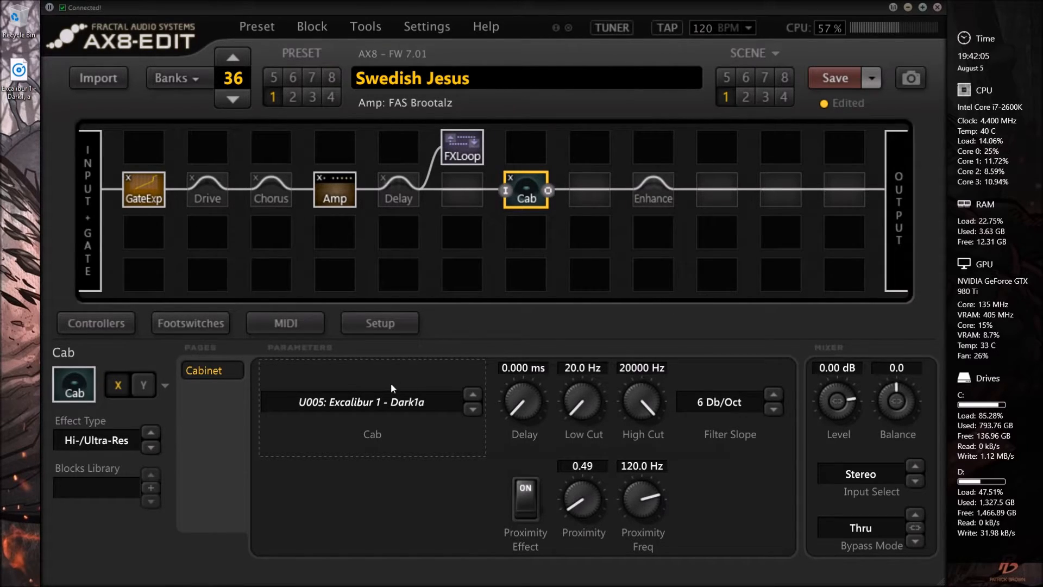
mouse_move(491, 331)
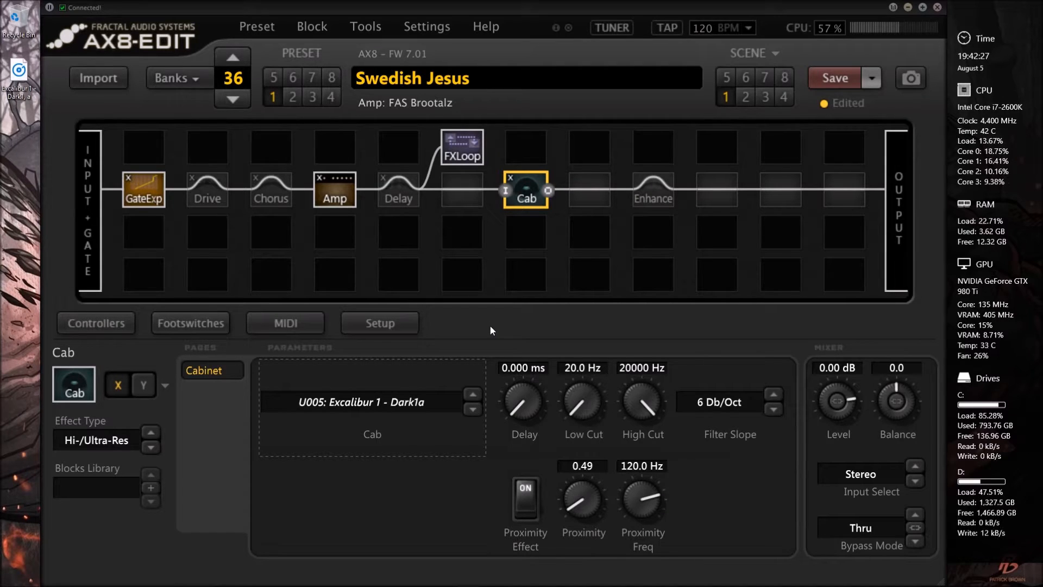
- Choose the U002 L-Brohymn Mesa 4x12 SM57 V2-mix IR from the user cab list
left_click(372, 402)
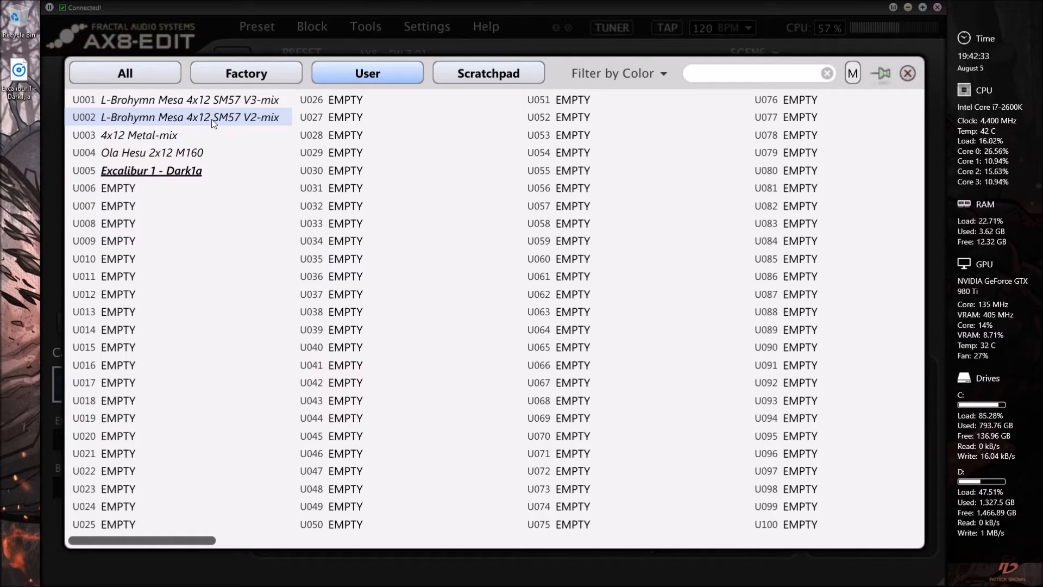
left_click(151, 171)
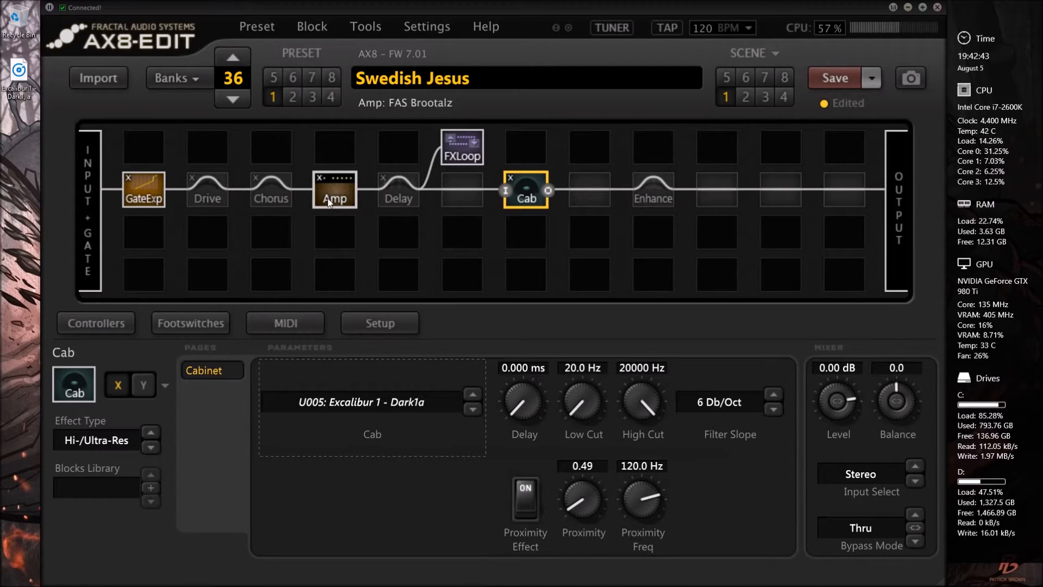
- Inspect the Amp block's Power Amp and Speaker pages, including Low Resonance
left_click(335, 189)
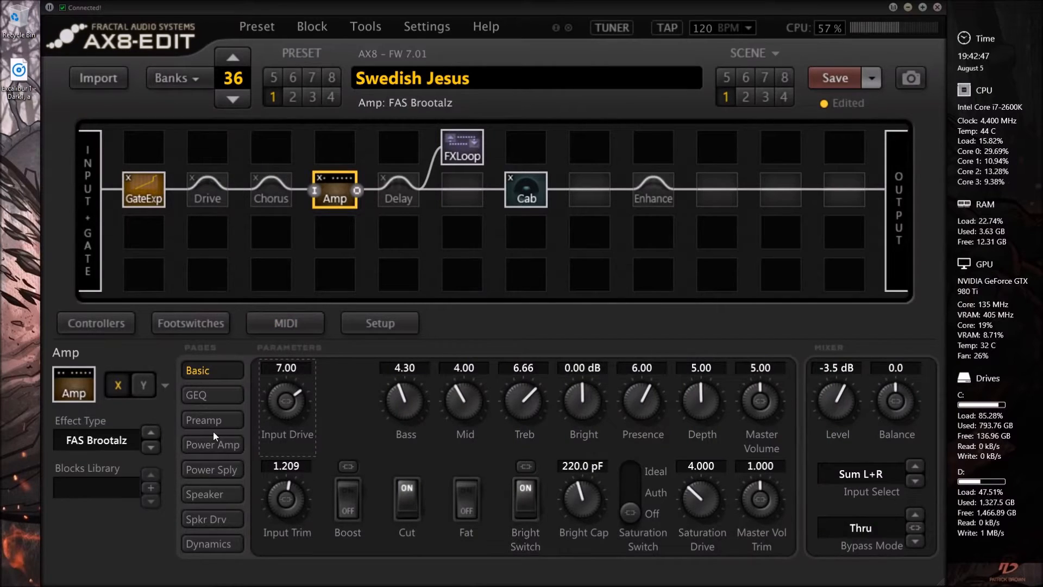
left_click(205, 493)
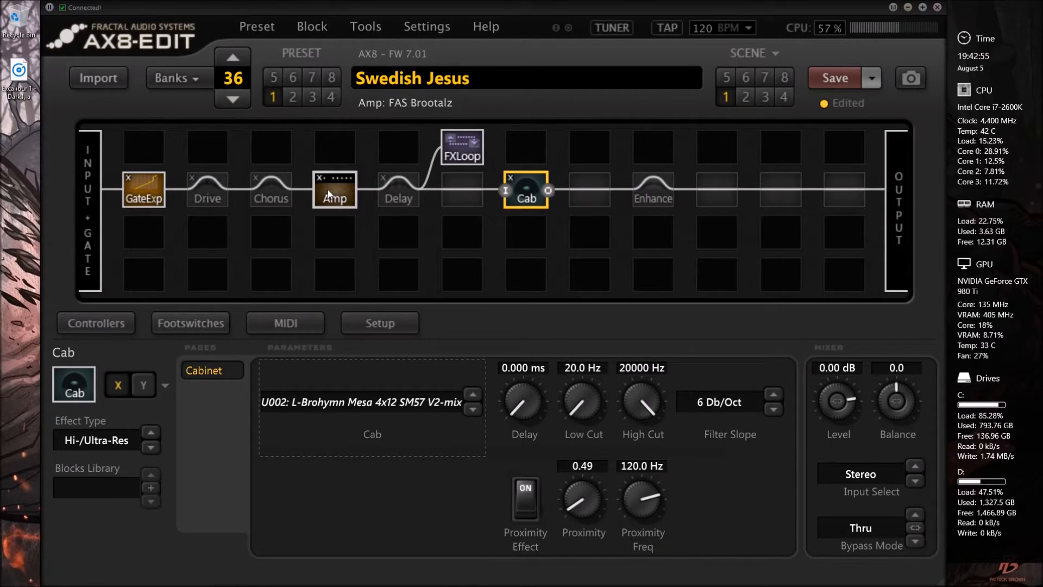
left_click(335, 189)
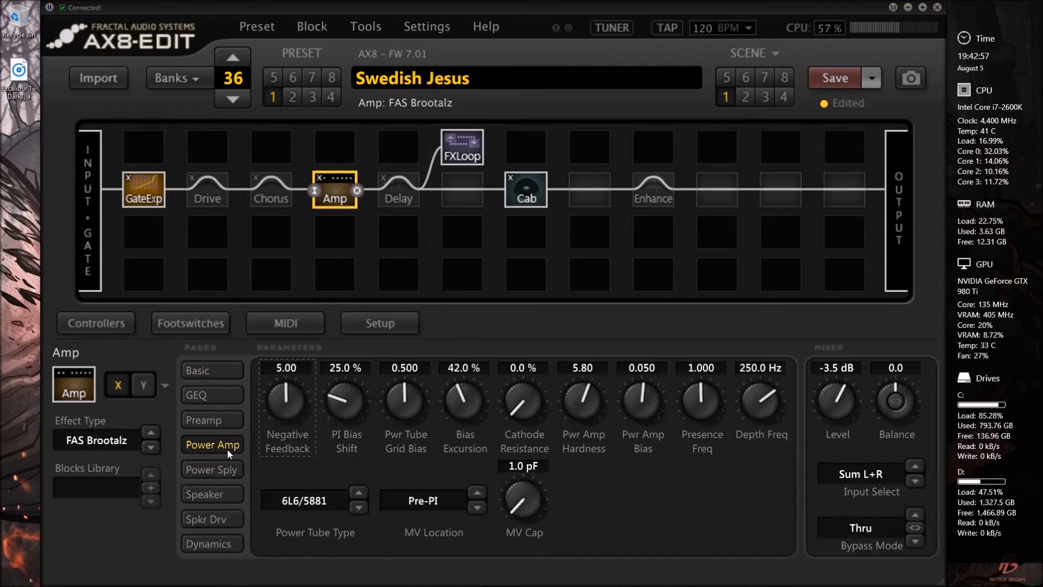
left_click(205, 493)
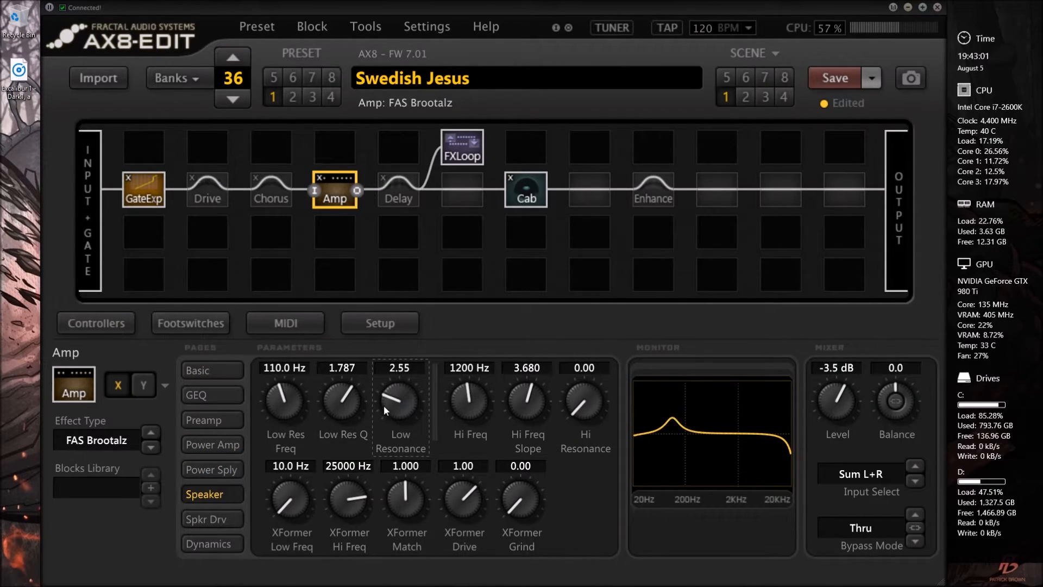
left_click(525, 189)
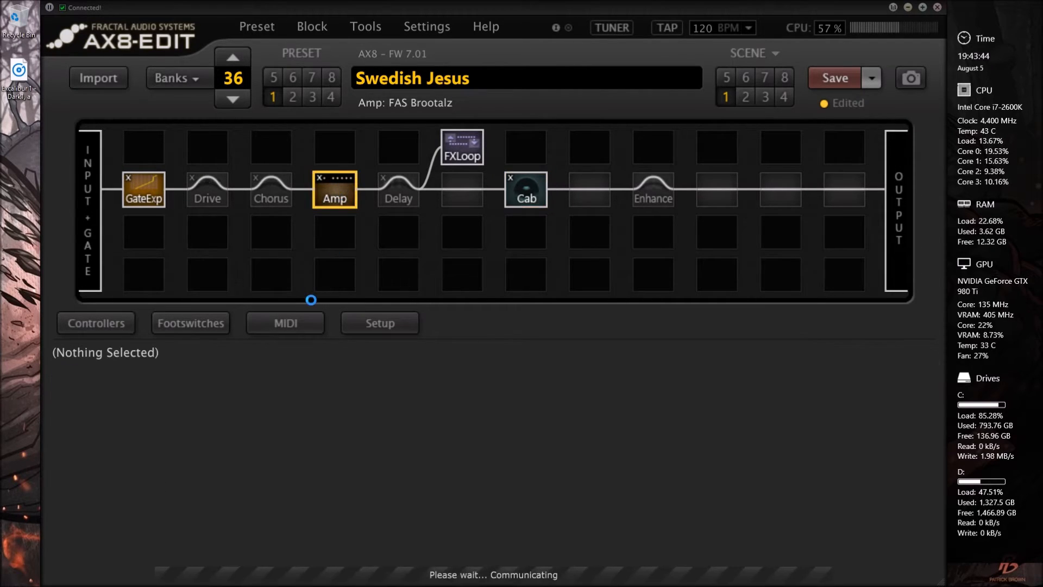
- Set the Cab to U004 Ola Hesu 2x12 M160 and zero the Amp's speaker Low Resonance
left_click(525, 189)
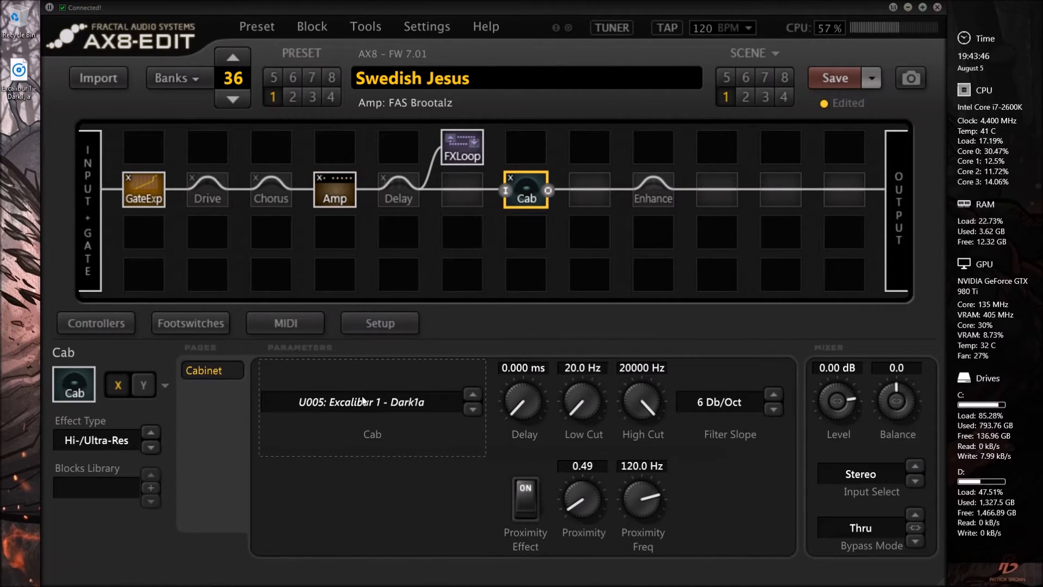
left_click(363, 402)
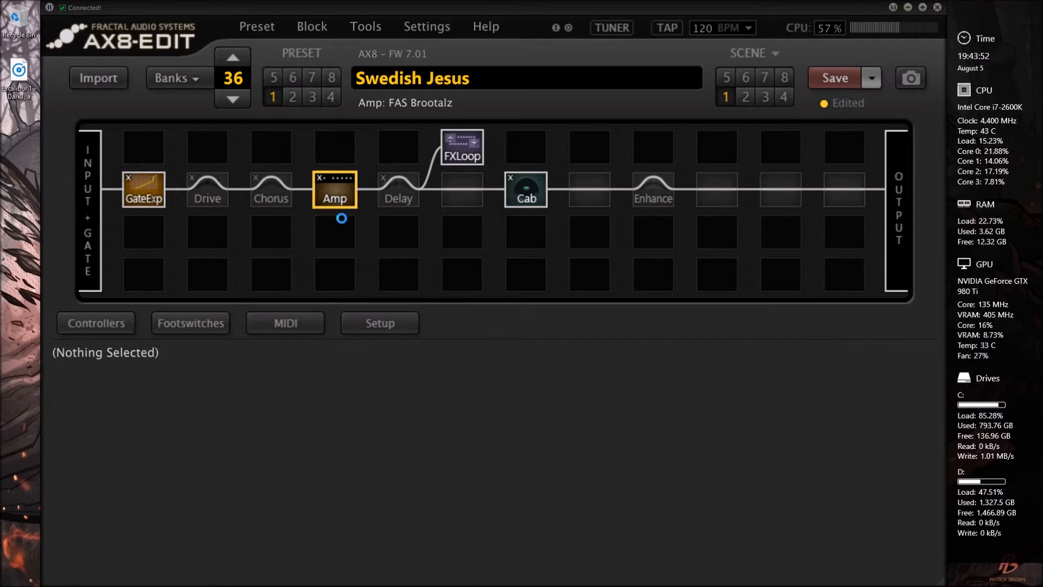
left_click(335, 189)
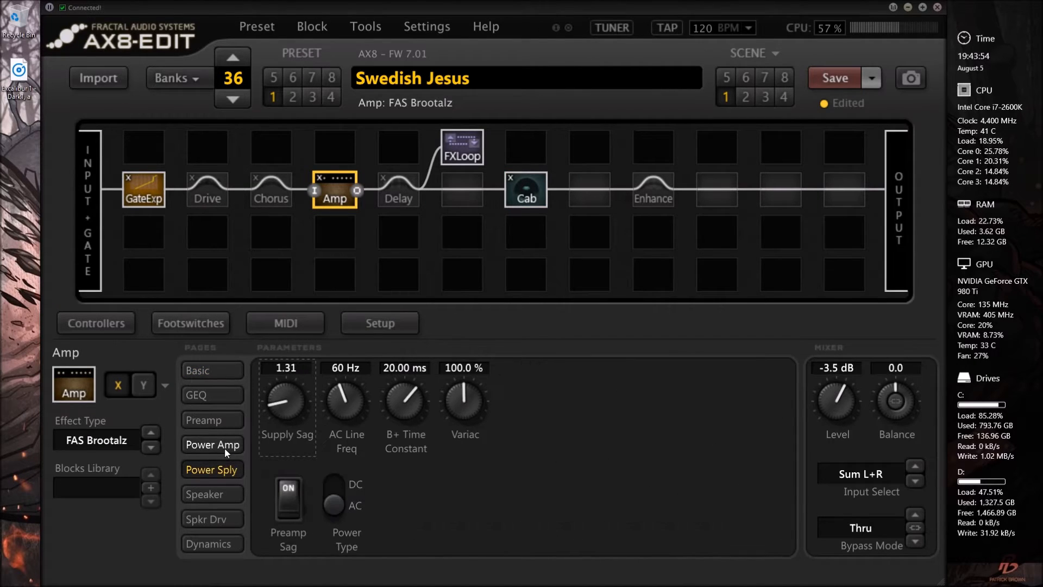
left_click(205, 493)
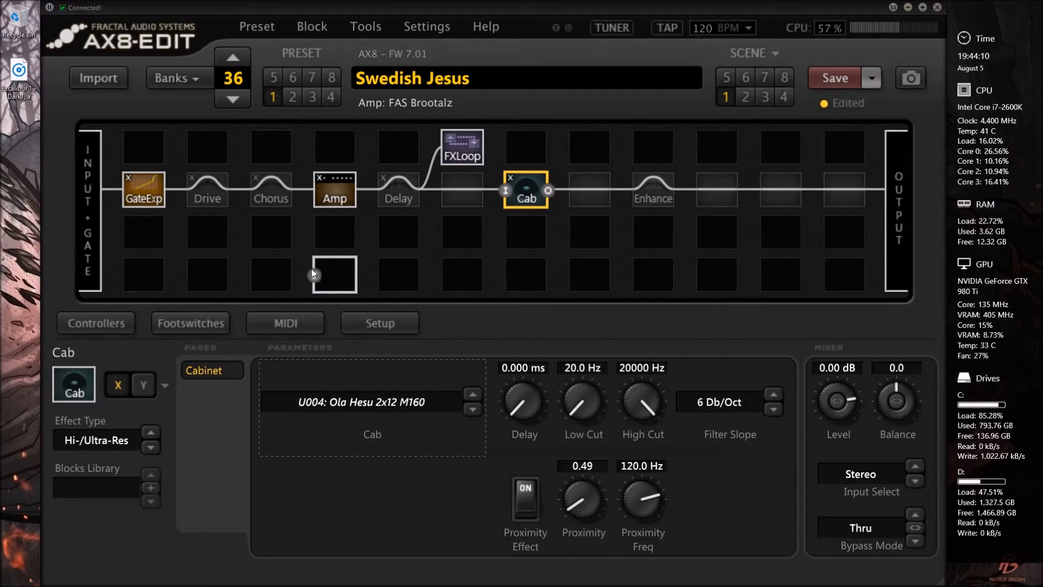
mouse_move(332, 275)
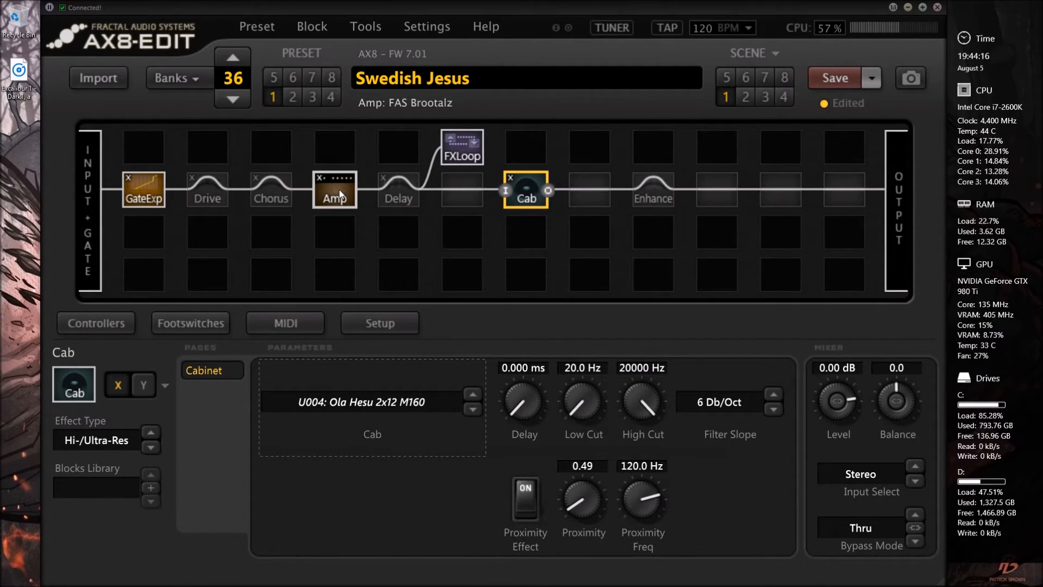
- Recheck the Amp's Speaker page and the Cab block's loaded IR
left_click(333, 189)
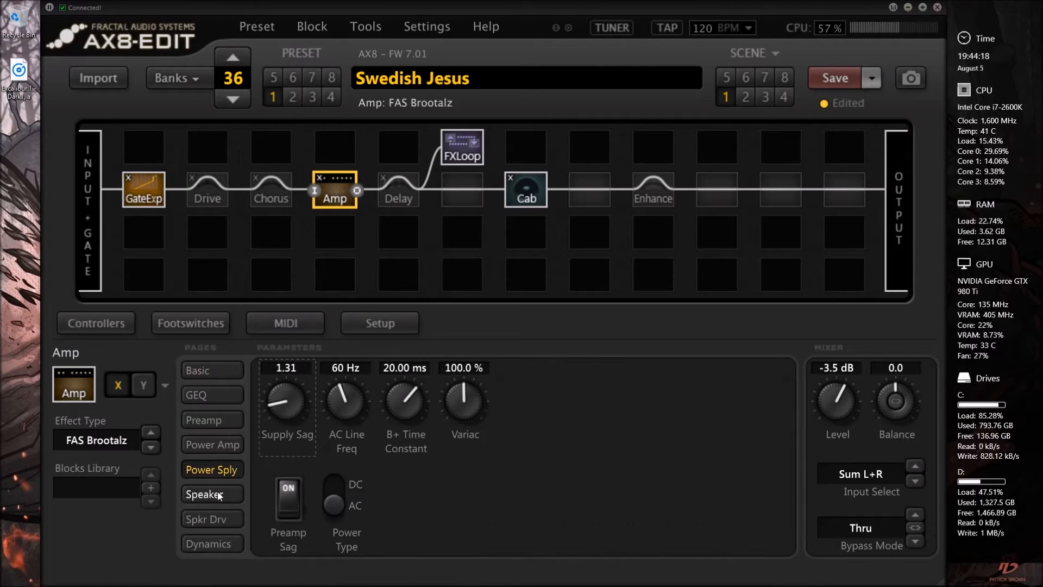
left_click(212, 493)
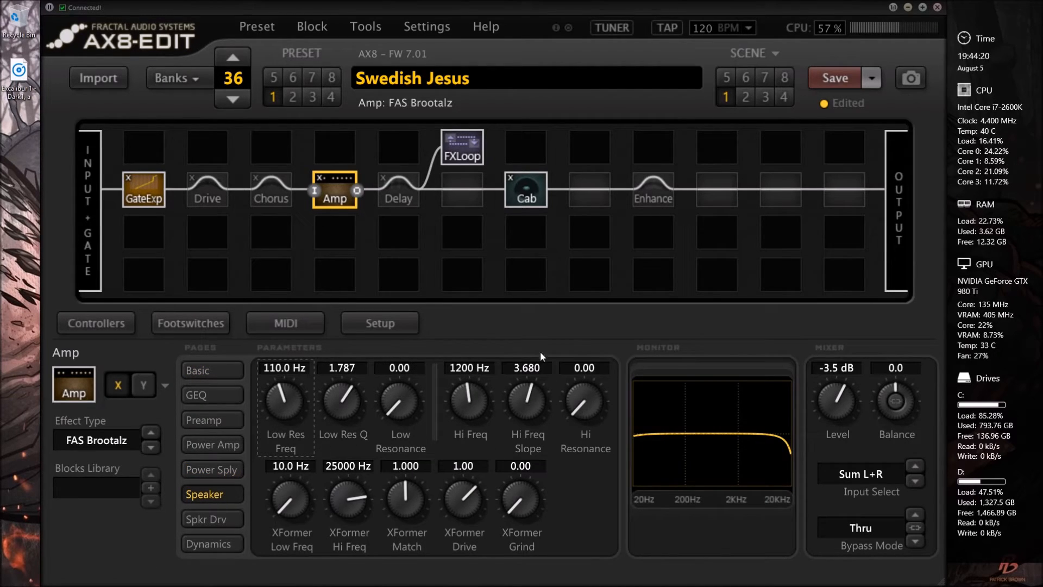
mouse_move(501, 347)
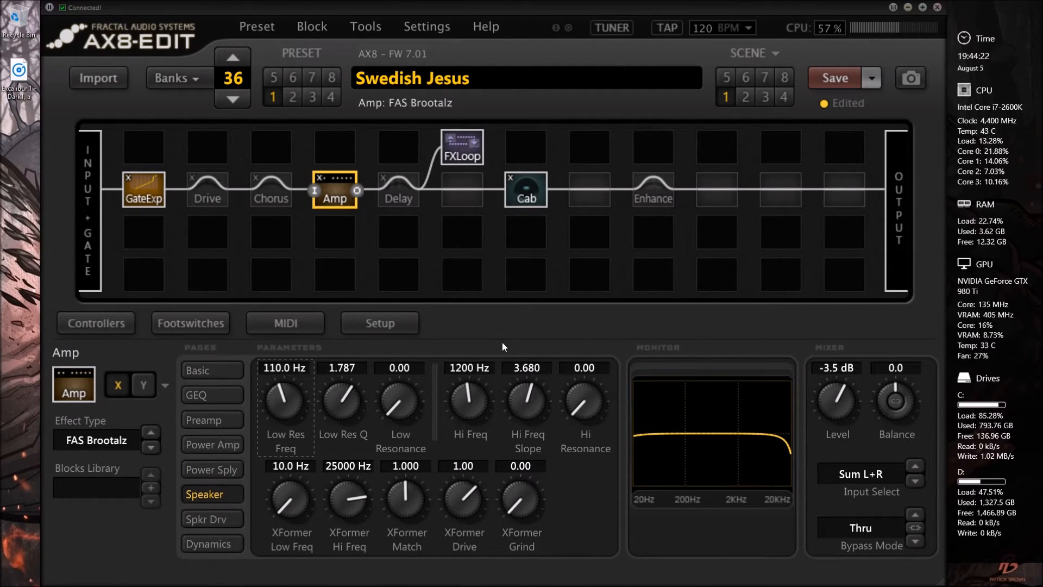
left_click(525, 189)
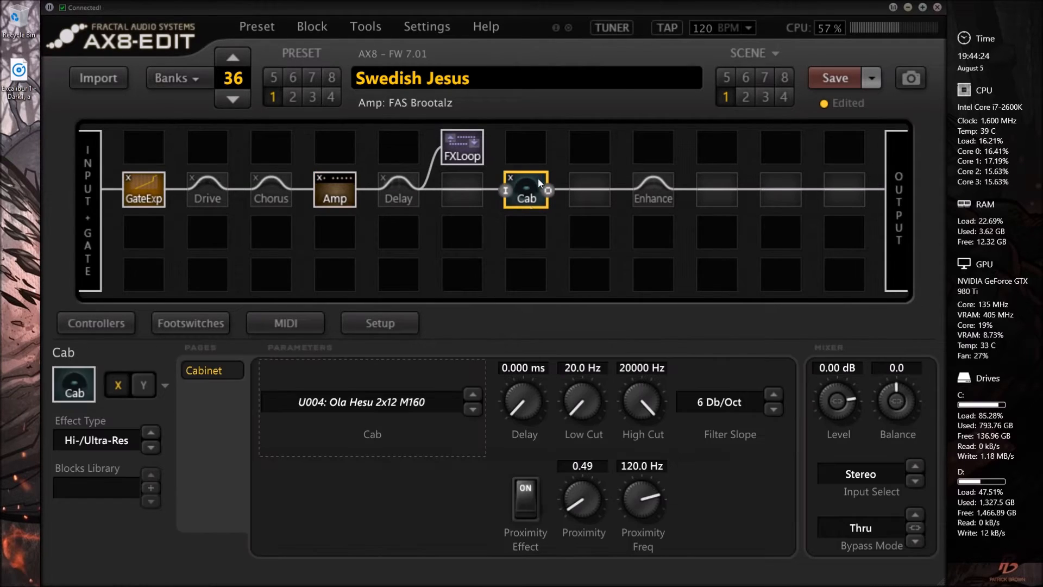
mouse_move(504, 336)
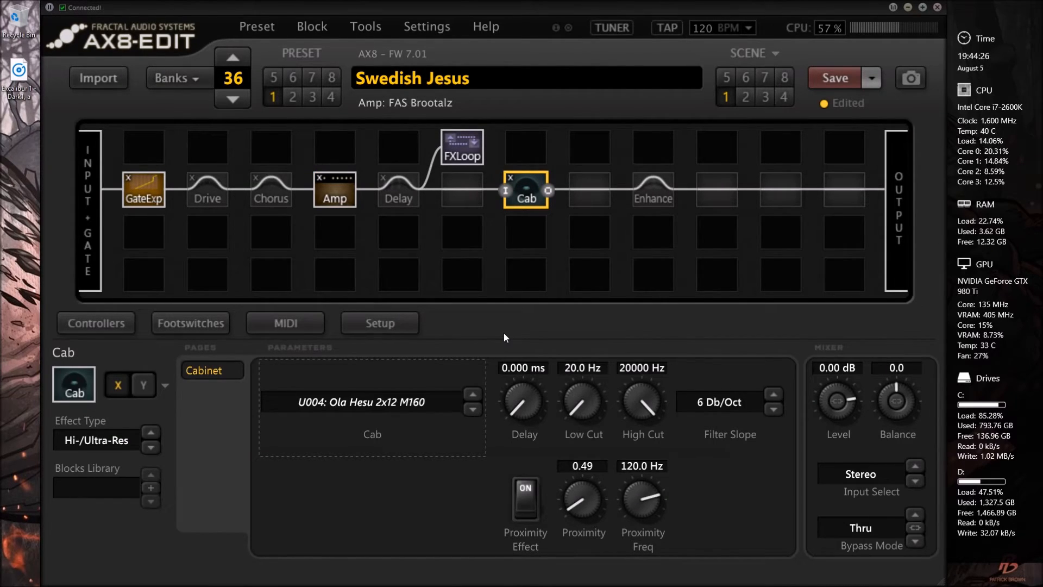